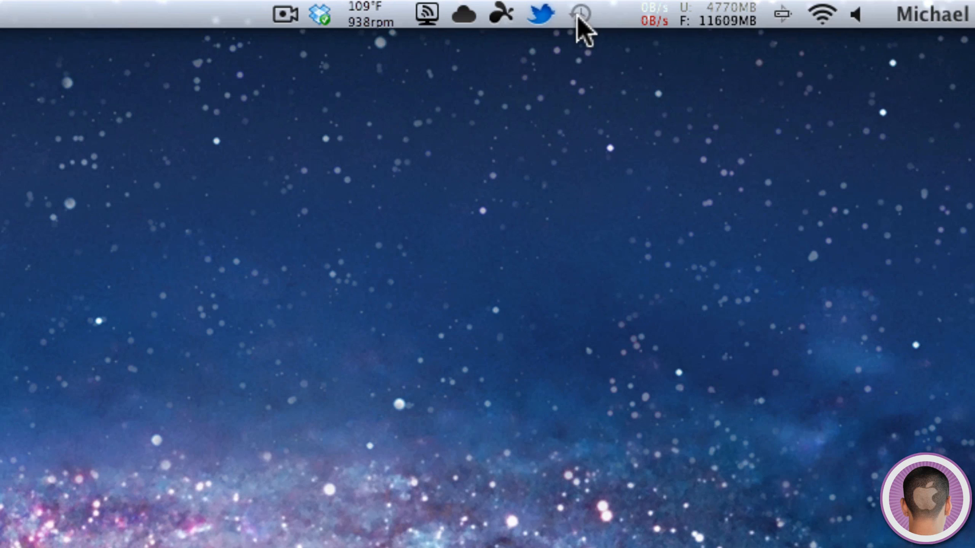
- Command-drag the Time Machine status item out of the menu bar
click(580, 14)
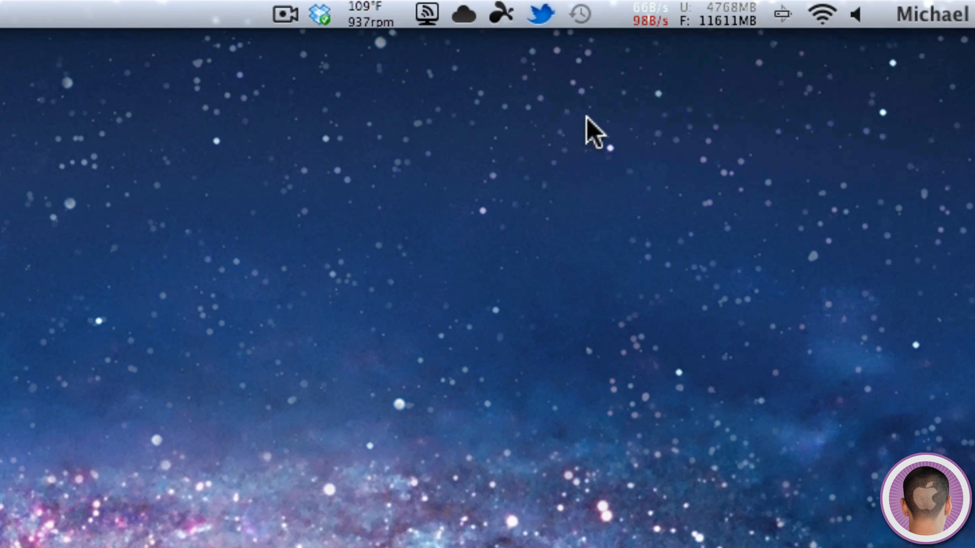
key(cmd)
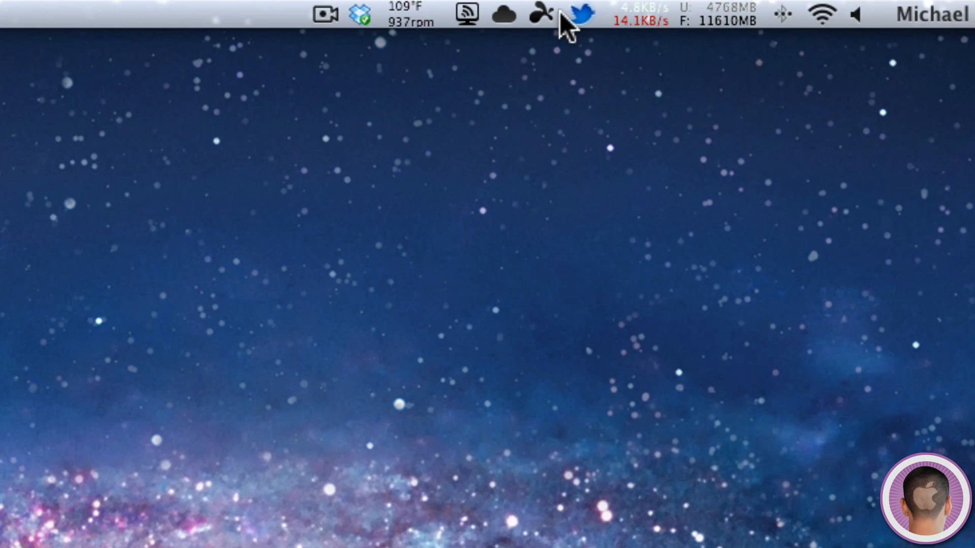
- In desktop View Options, set icon size to 56 × 56 and narrow the grid spacing
right_click(385, 185)
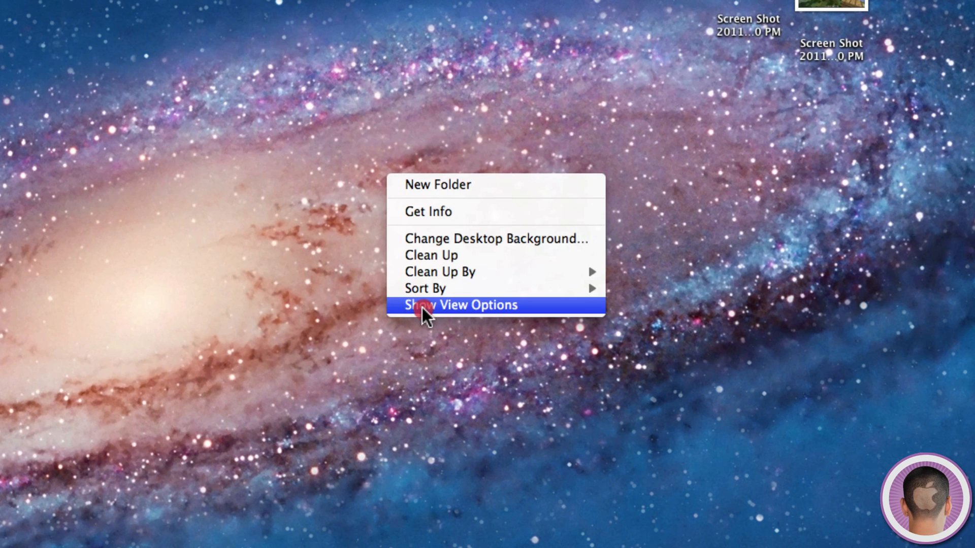
click(459, 306)
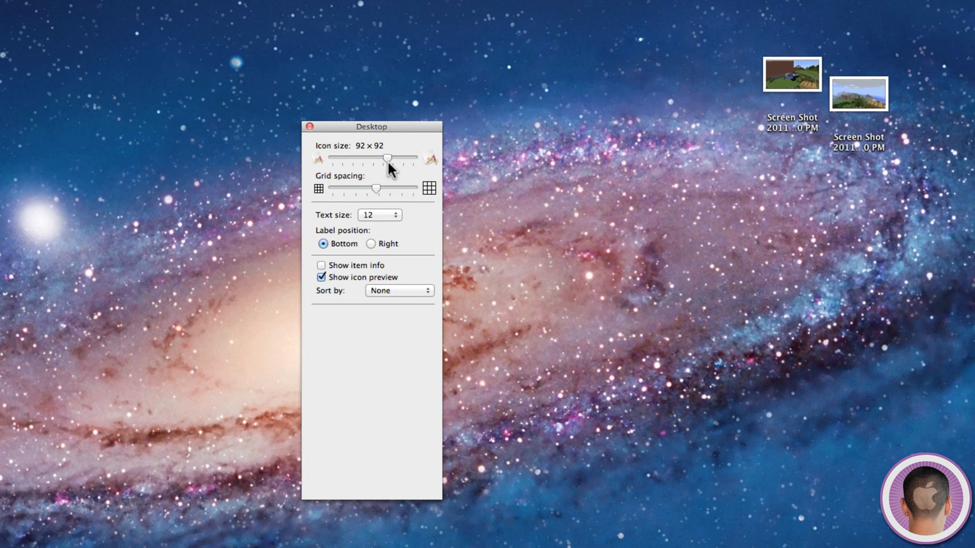
drag(388, 160, 371, 160)
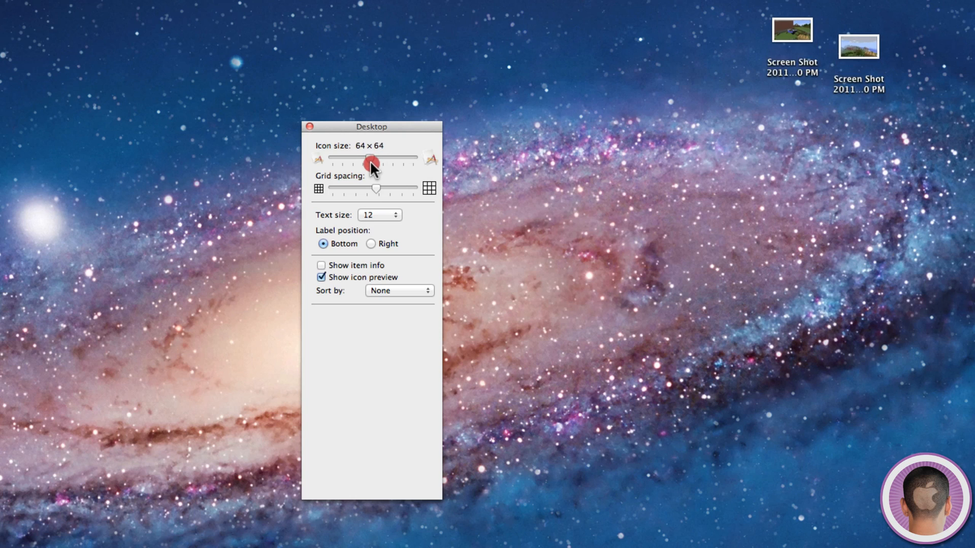
drag(371, 160, 364, 161)
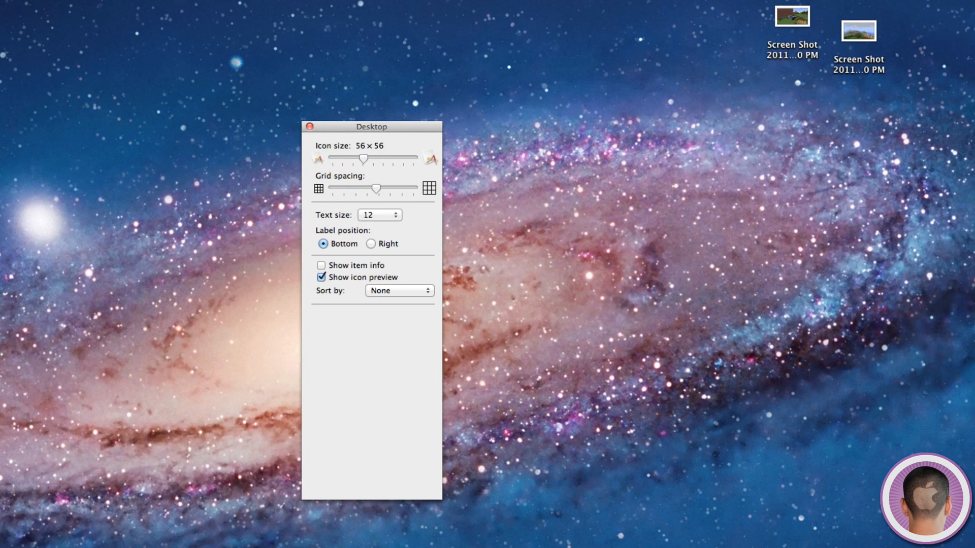
click(858, 31)
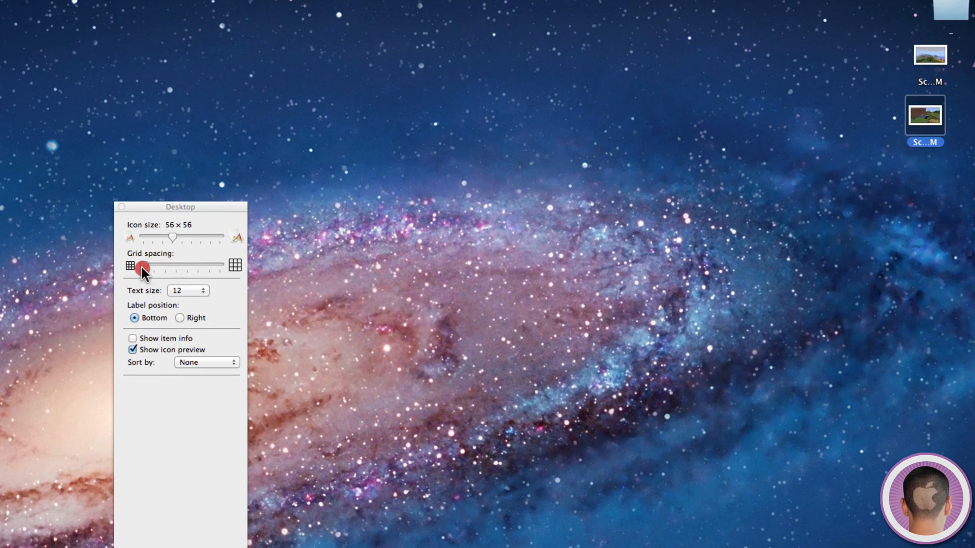
drag(141, 268, 193, 268)
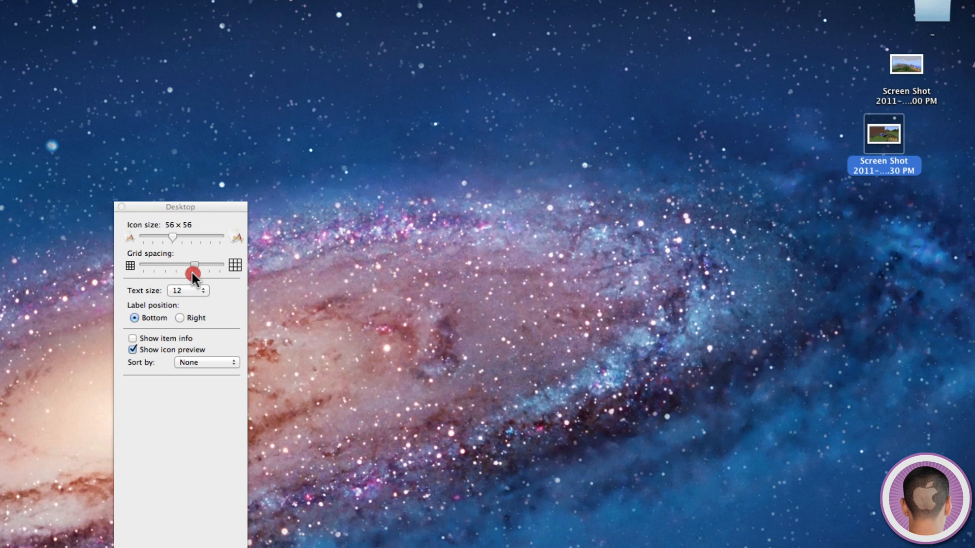
drag(194, 266, 157, 265)
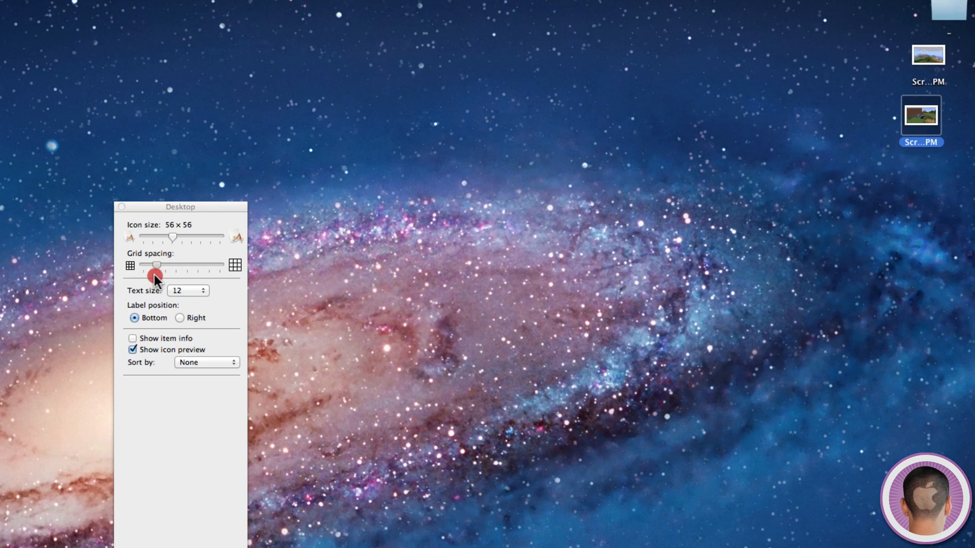
drag(155, 265, 141, 265)
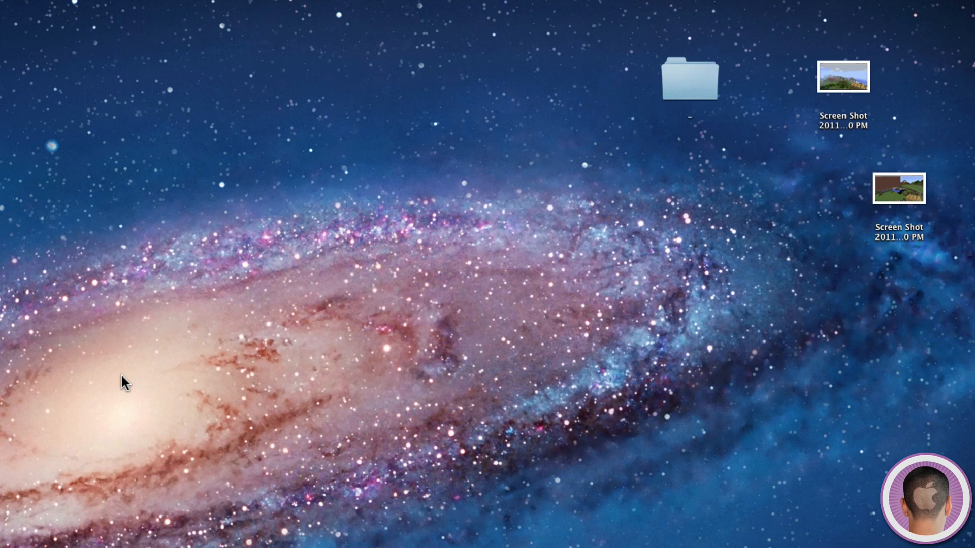
- Clean up the desktop icons by Size from the desktop context menu
right_click(380, 180)
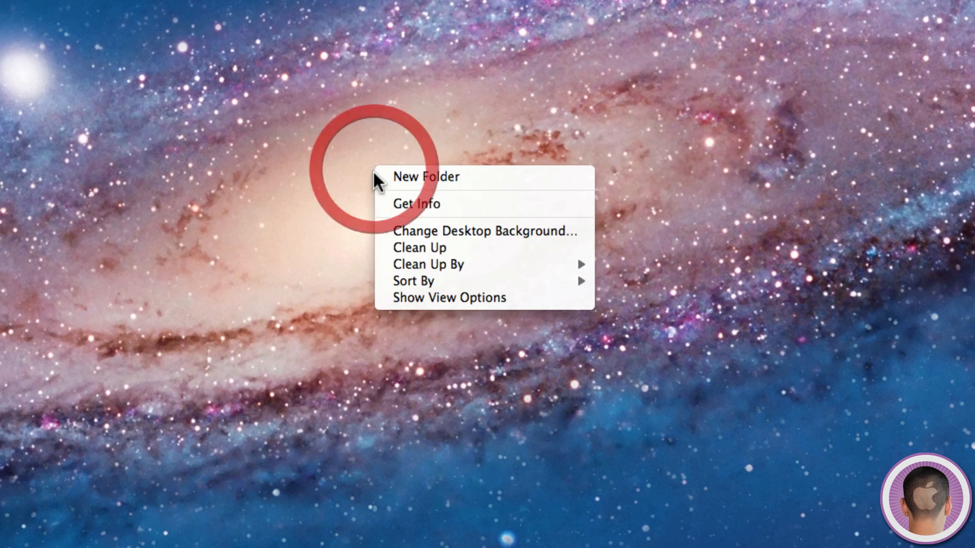
mouse_move(427, 263)
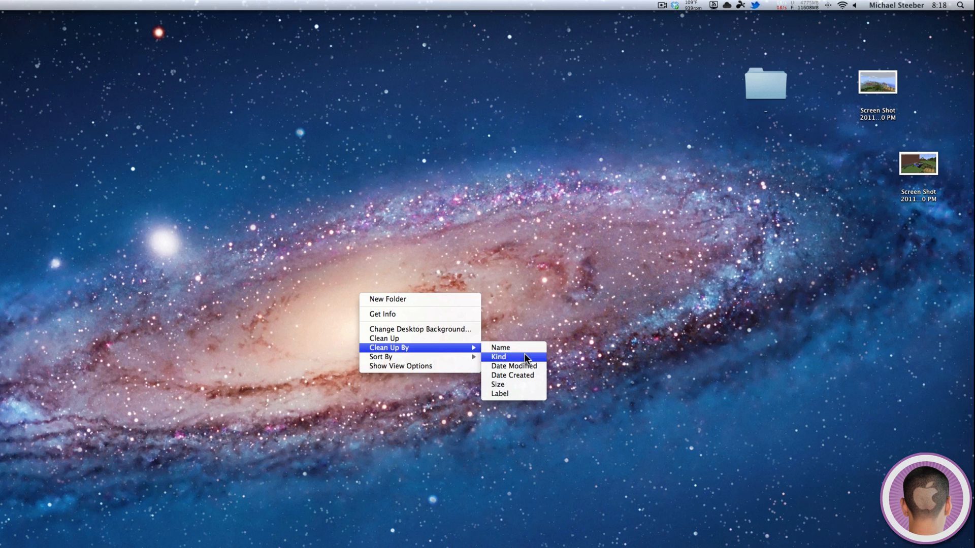
mouse_move(509, 384)
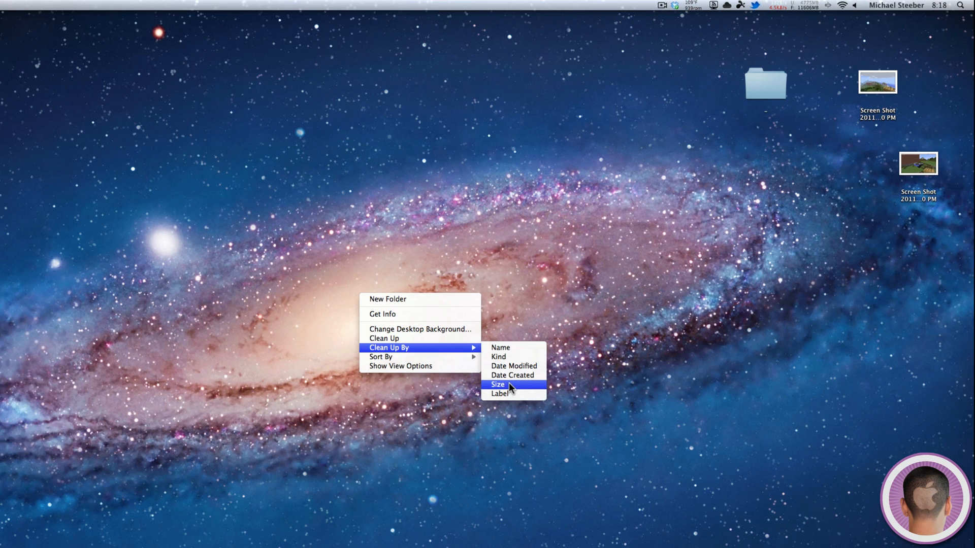
click(498, 384)
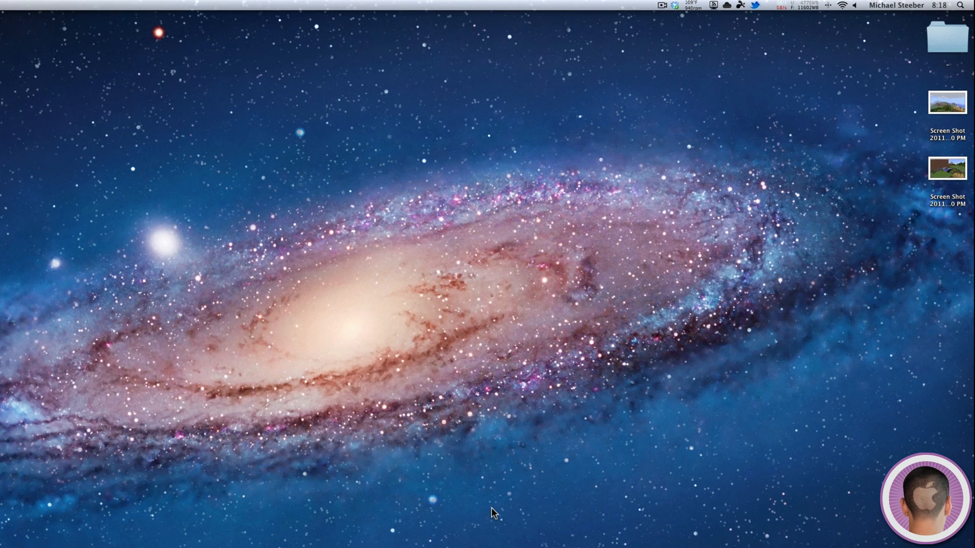
mouse_move(841, 225)
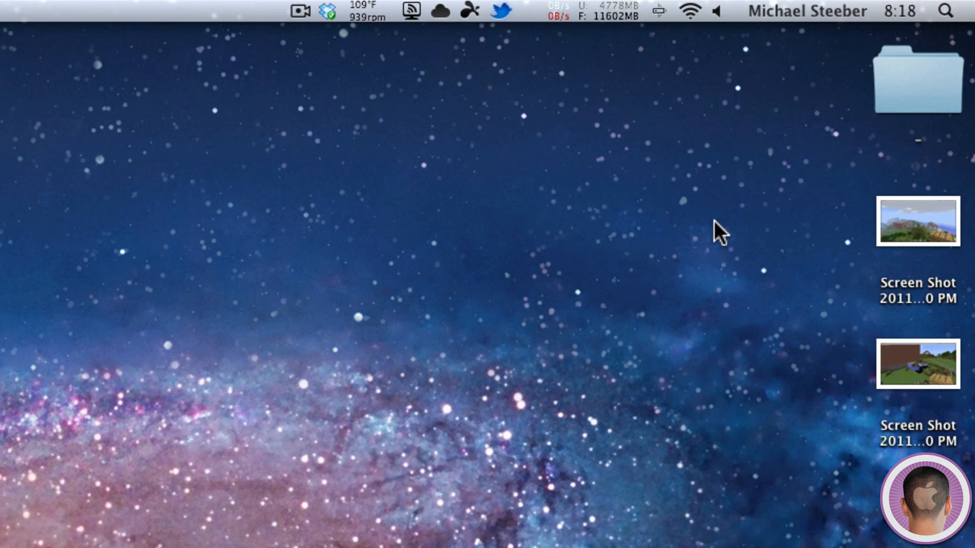
mouse_move(718, 293)
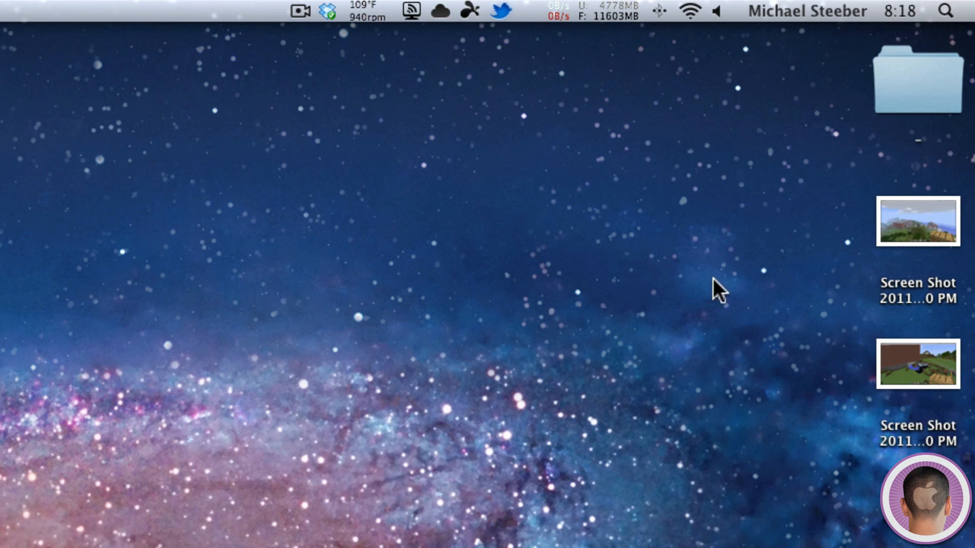
- Add a New Folder to the desktop from its context menu
drag(917, 81, 690, 202)
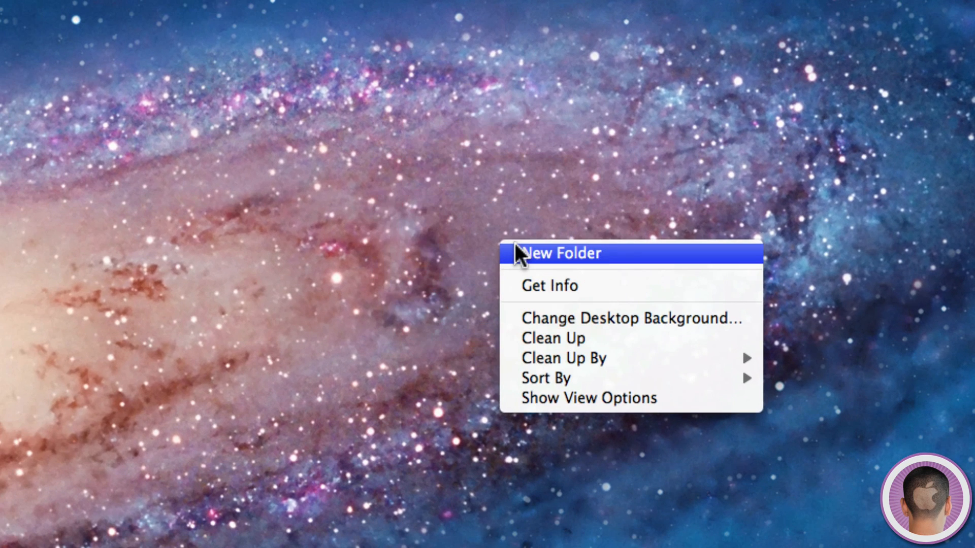
click(560, 253)
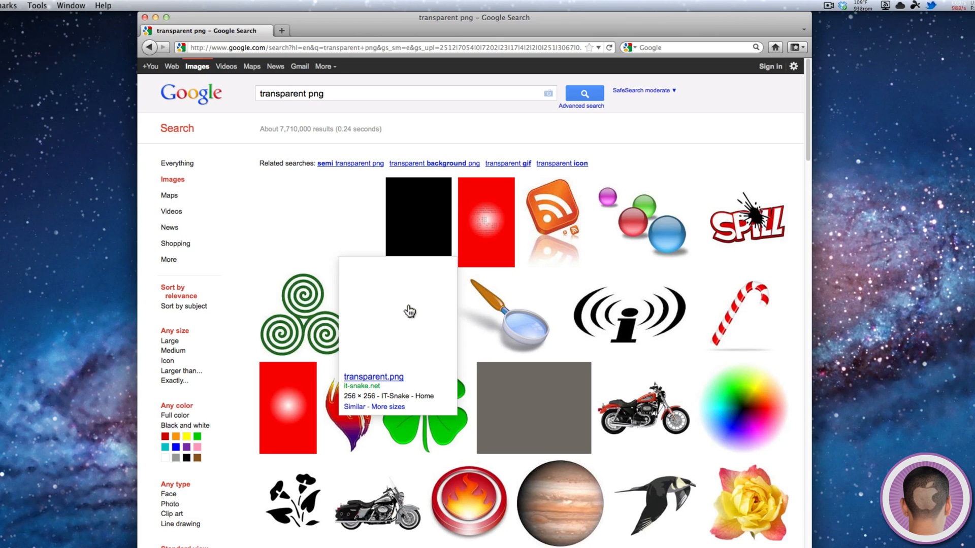
mouse_move(407, 326)
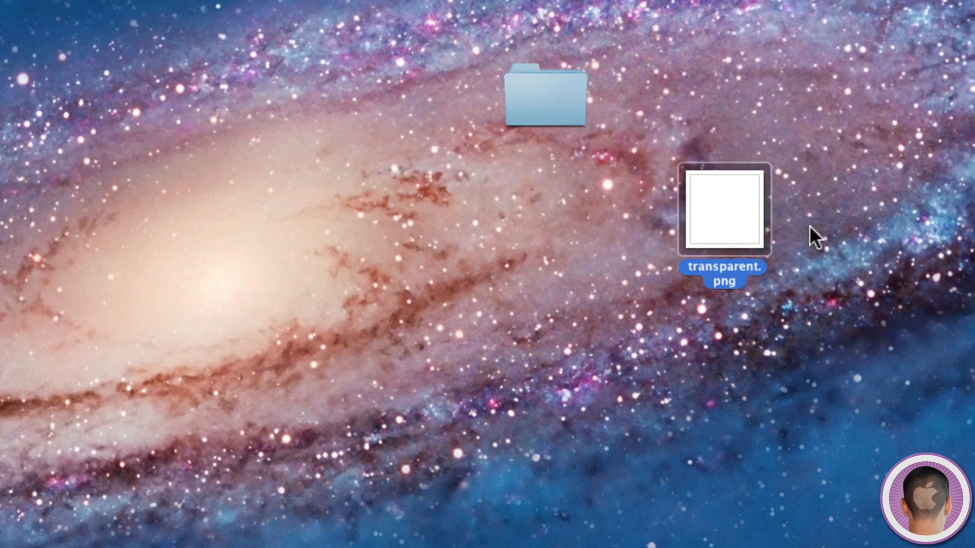
mouse_move(416, 373)
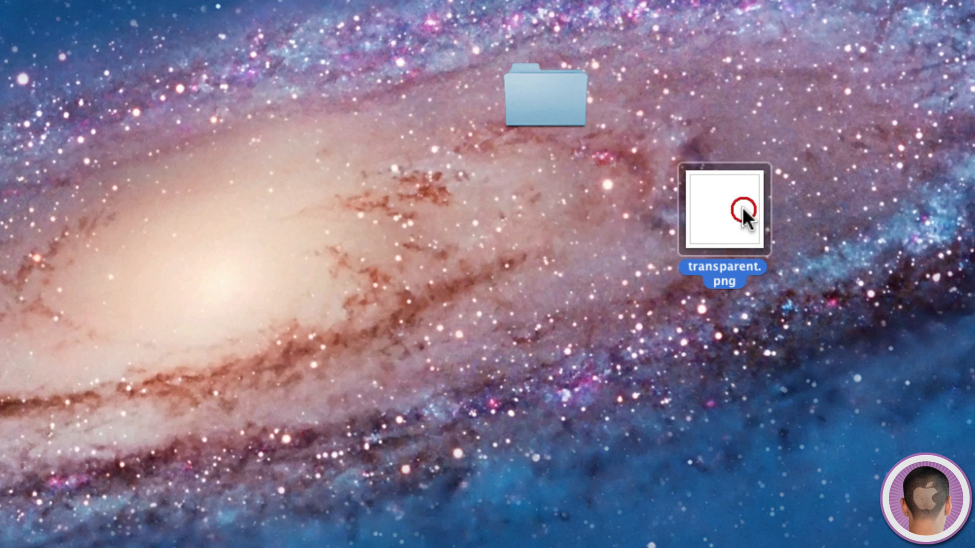
- Open the blank transparent.png result from the Google Images search
double_click(723, 209)
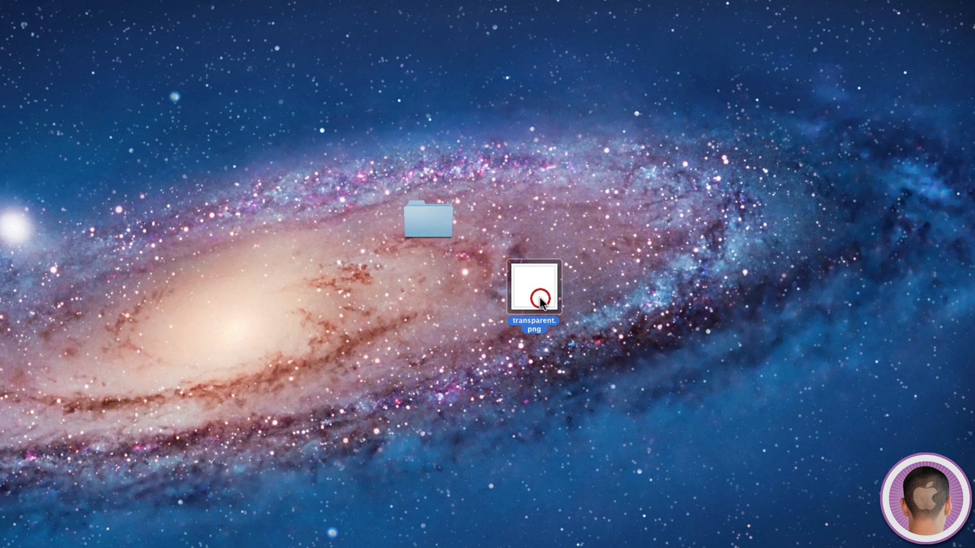
- Open transparent.png in Preview, select all and copy the entire image
double_click(534, 286)
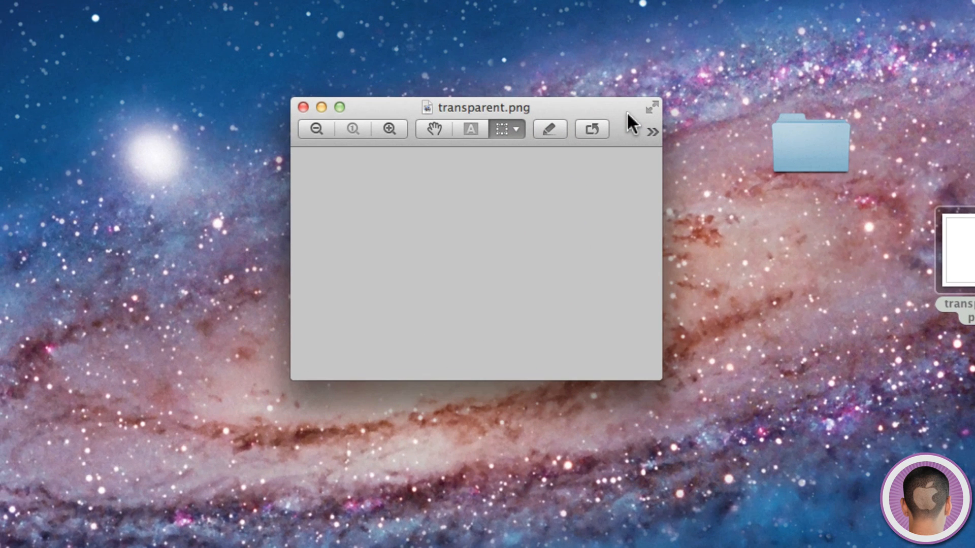
key(cmd+a)
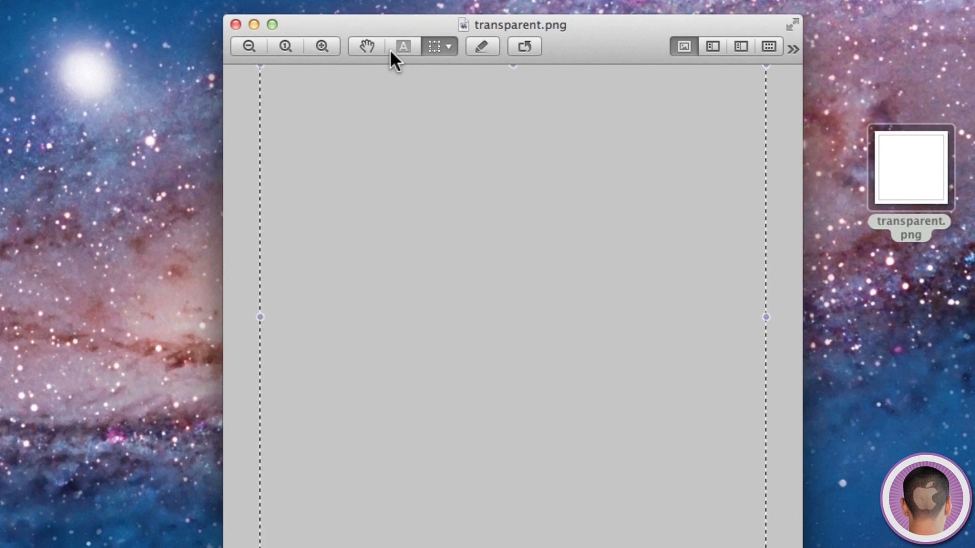
mouse_move(402, 47)
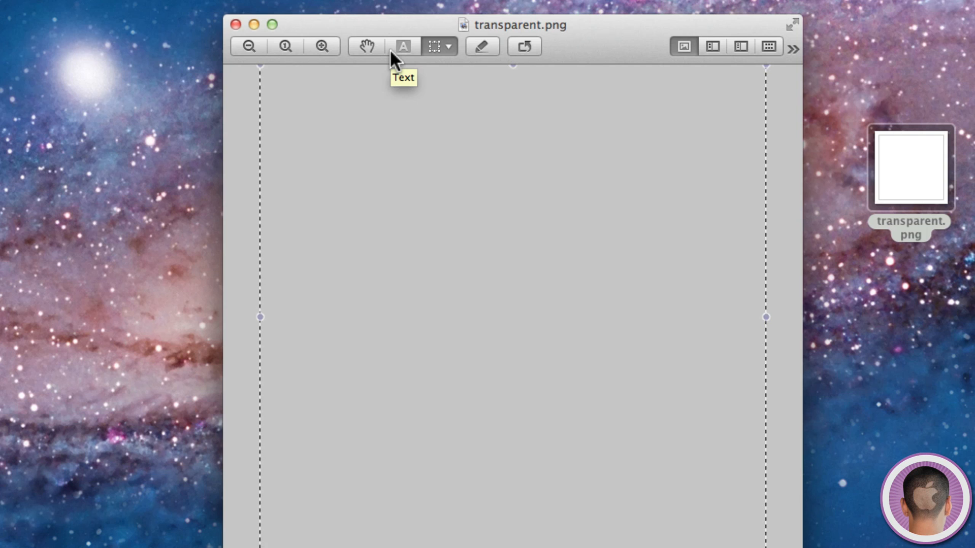
key(cmd+c)
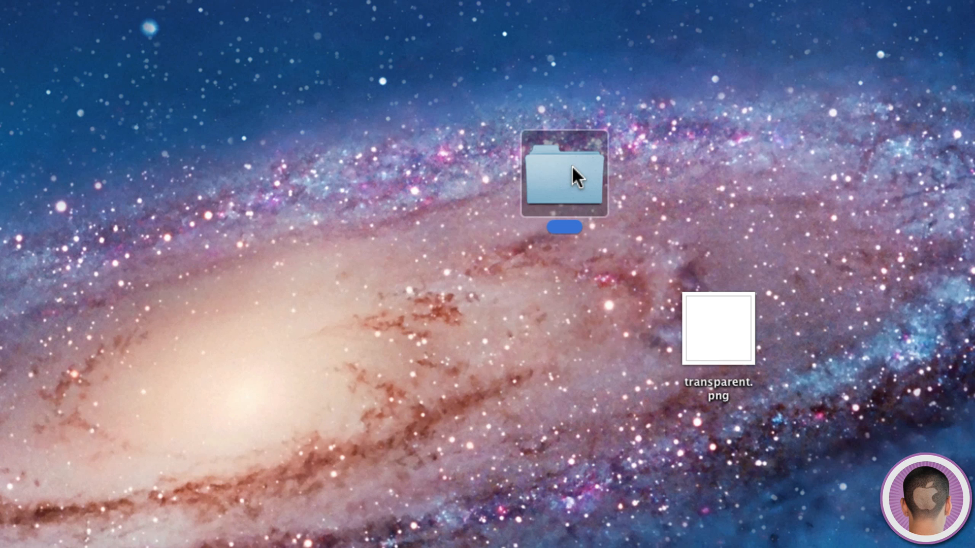
- Paste the copied transparent image as the nameless folder's icon in Get Info
right_click(562, 174)
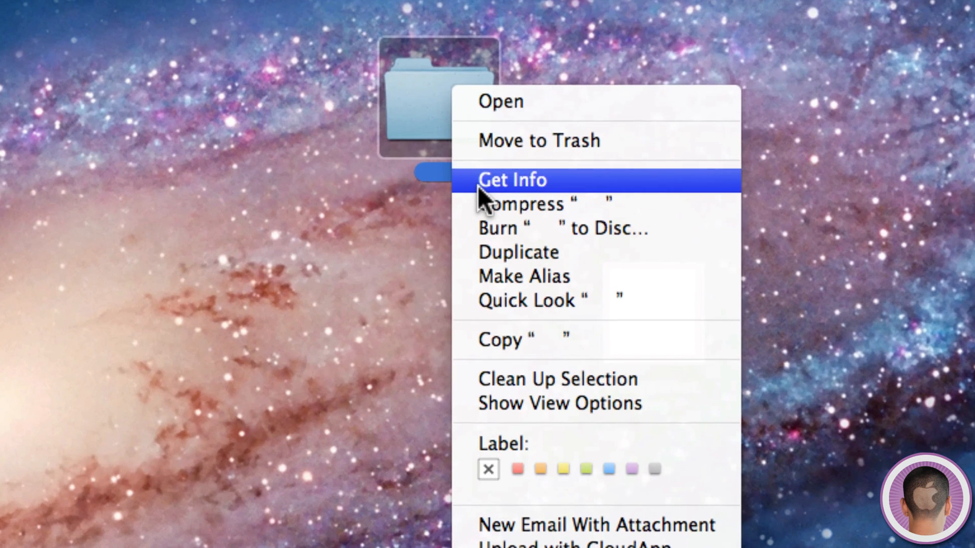
click(512, 179)
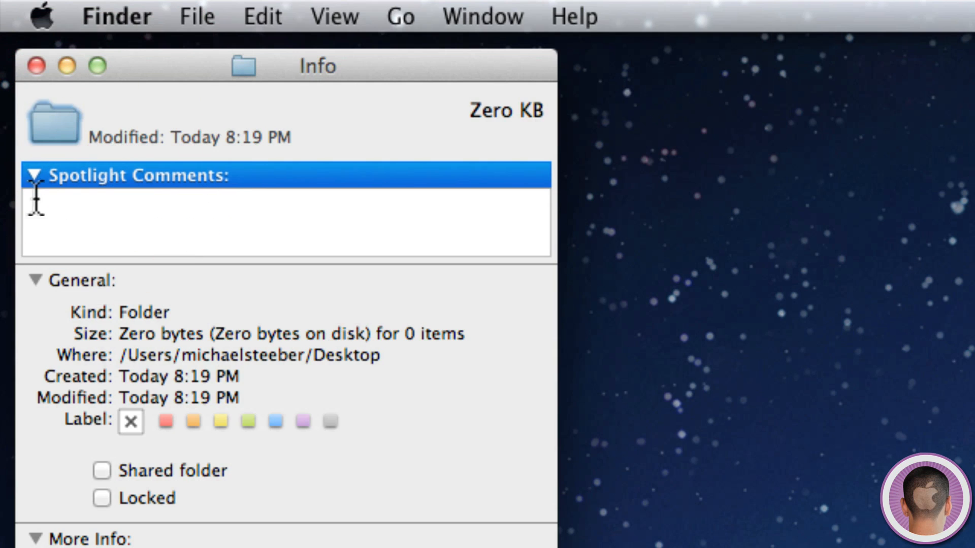
mouse_move(143, 122)
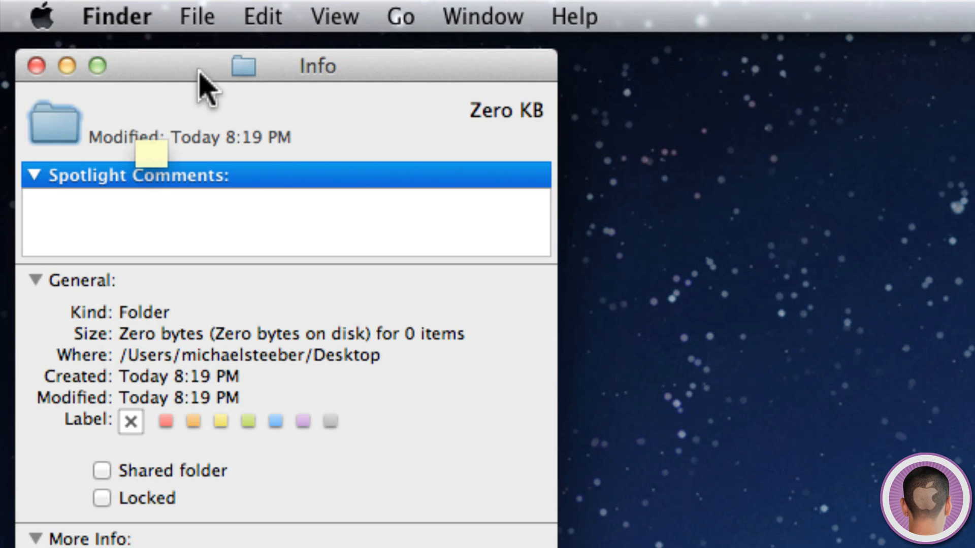
key(cmd+v)
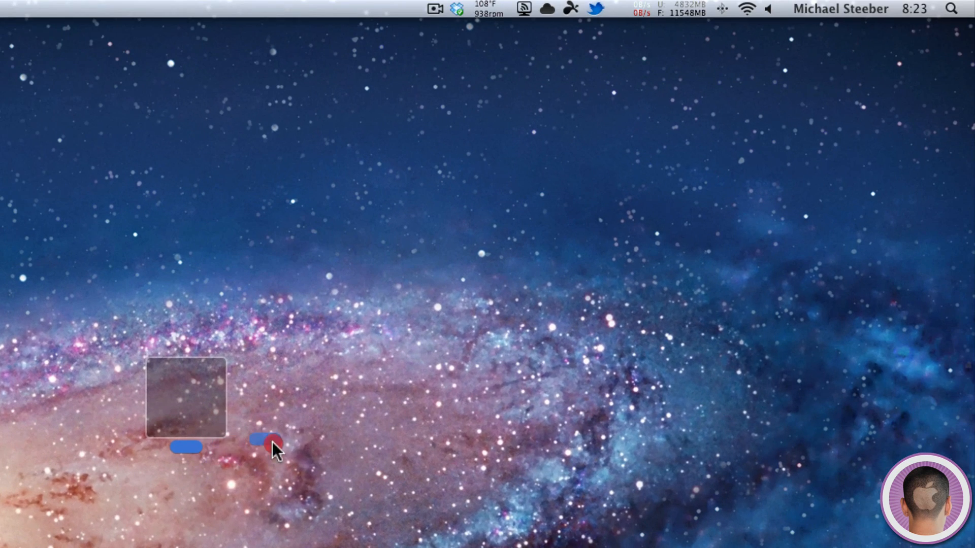
- Drag the invisible folder to the top-right corner, then select all to confirm it's there
drag(271, 445, 914, 130)
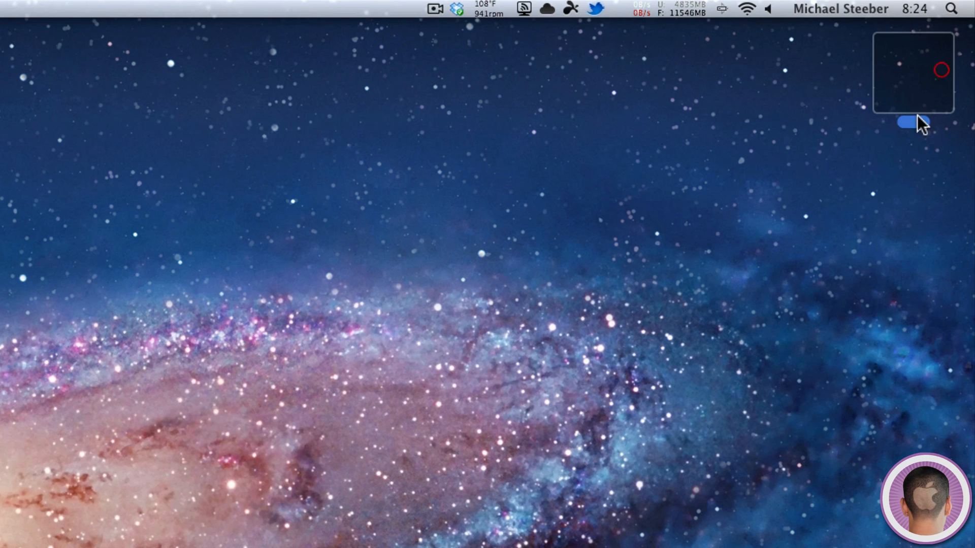
click(908, 123)
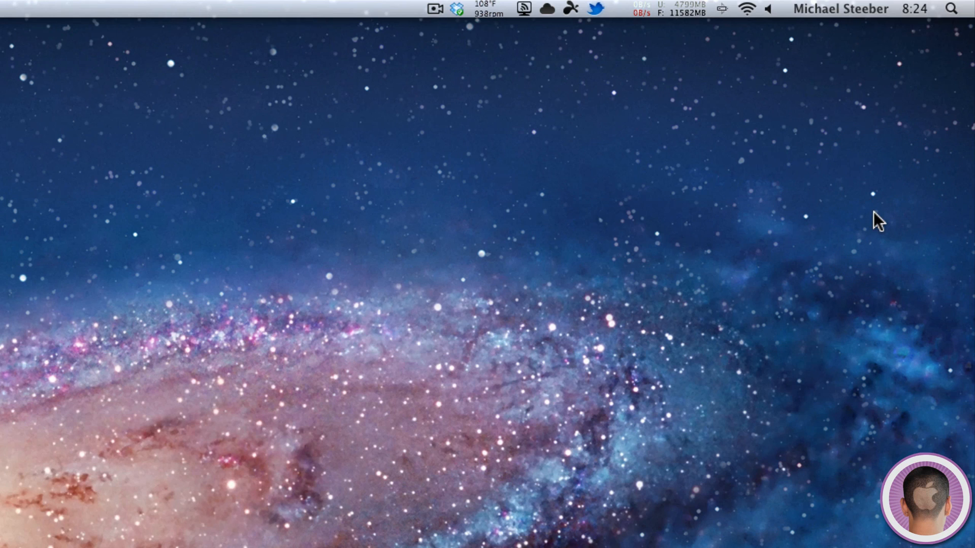
key(cmd+a)
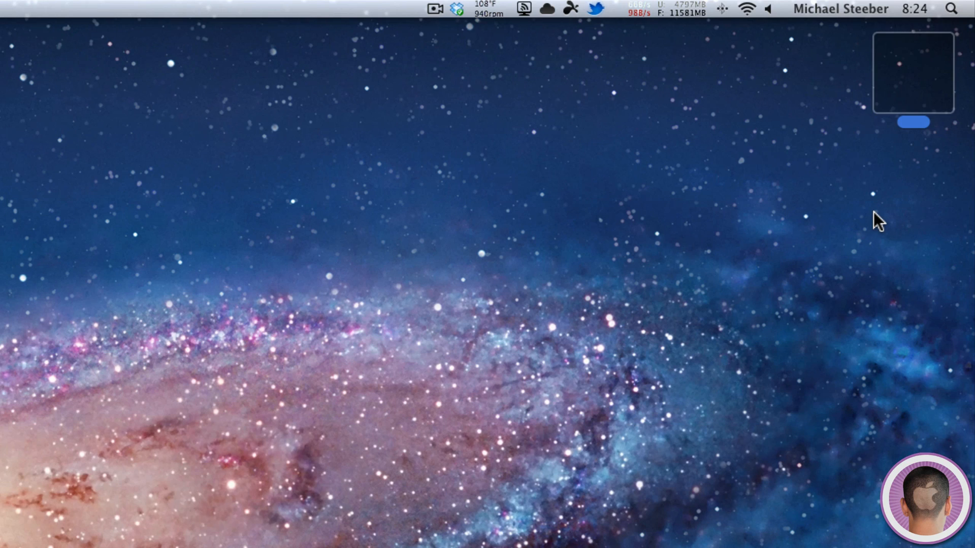
mouse_move(901, 238)
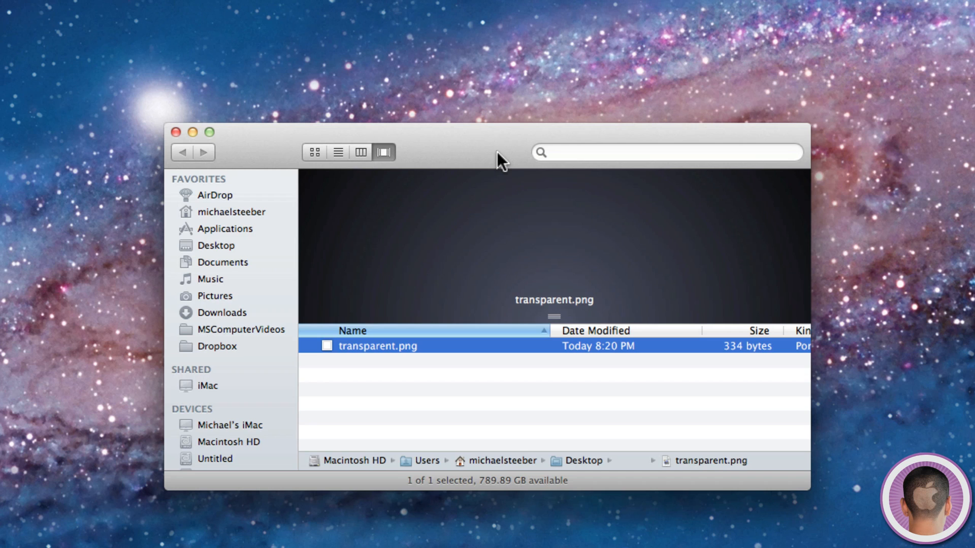
click(176, 132)
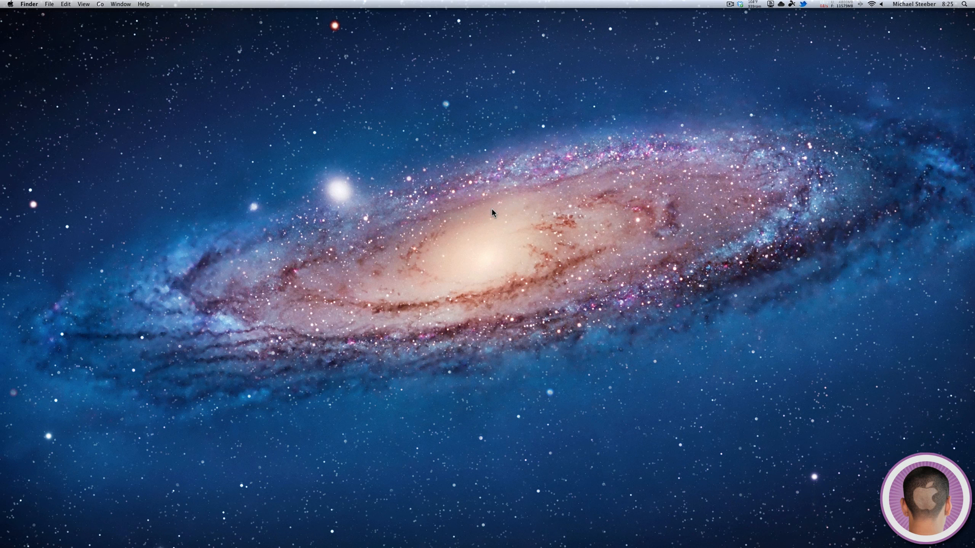